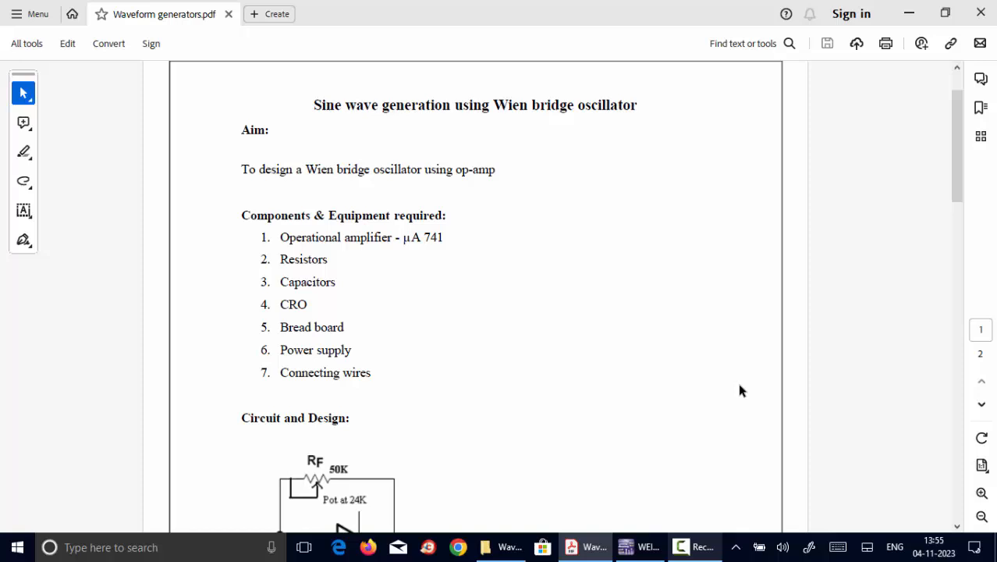
mouse_move(742, 378)
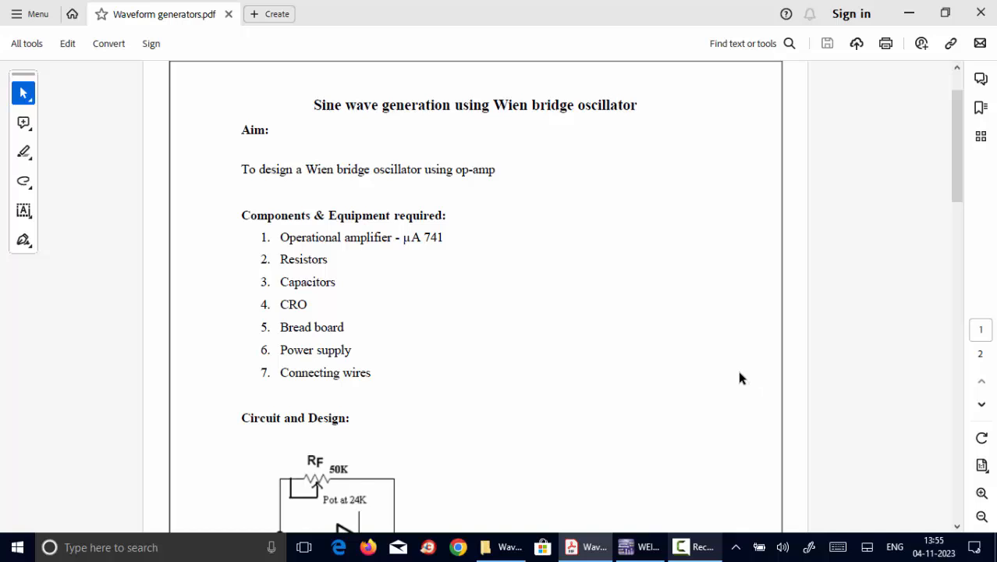
mouse_move(482, 183)
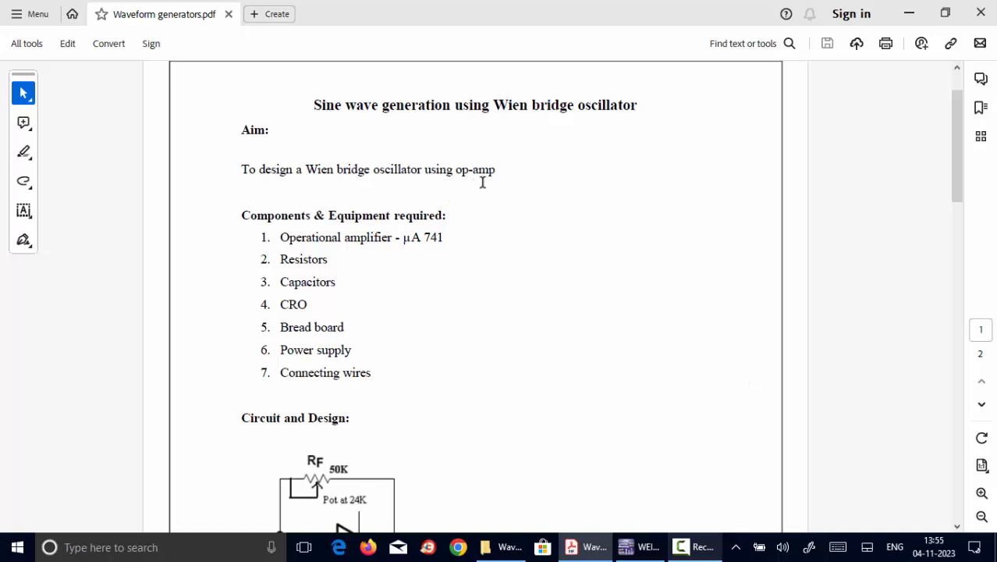
mouse_move(369, 305)
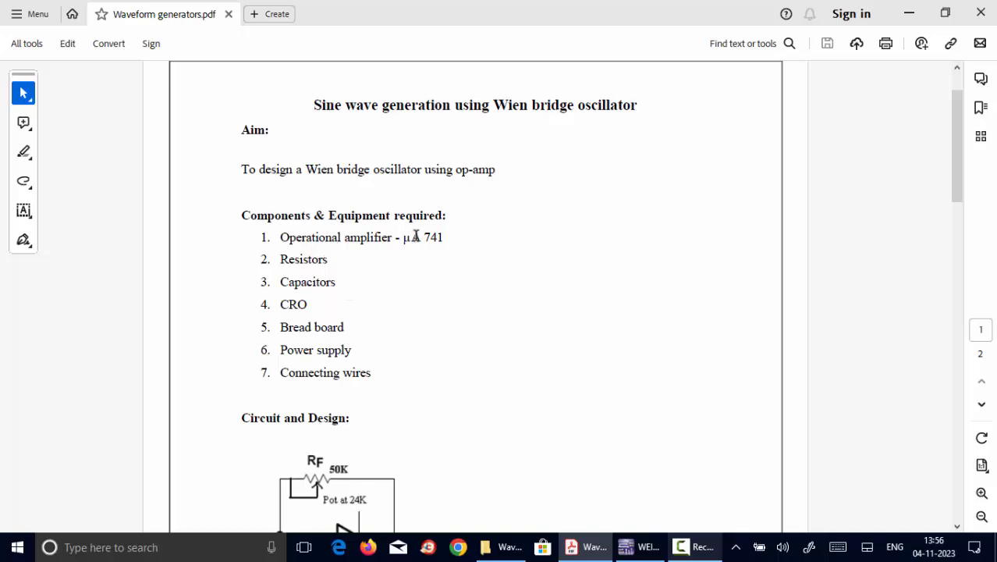
mouse_move(340, 262)
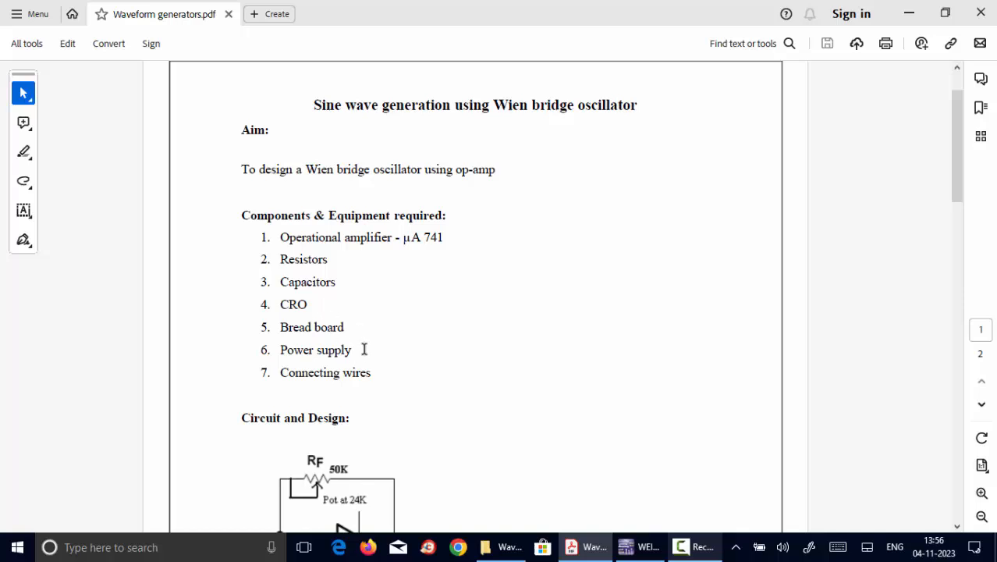
Scroll down to the Circuit and Design section's Wien bridge schematic with component values
scroll("down", 3)
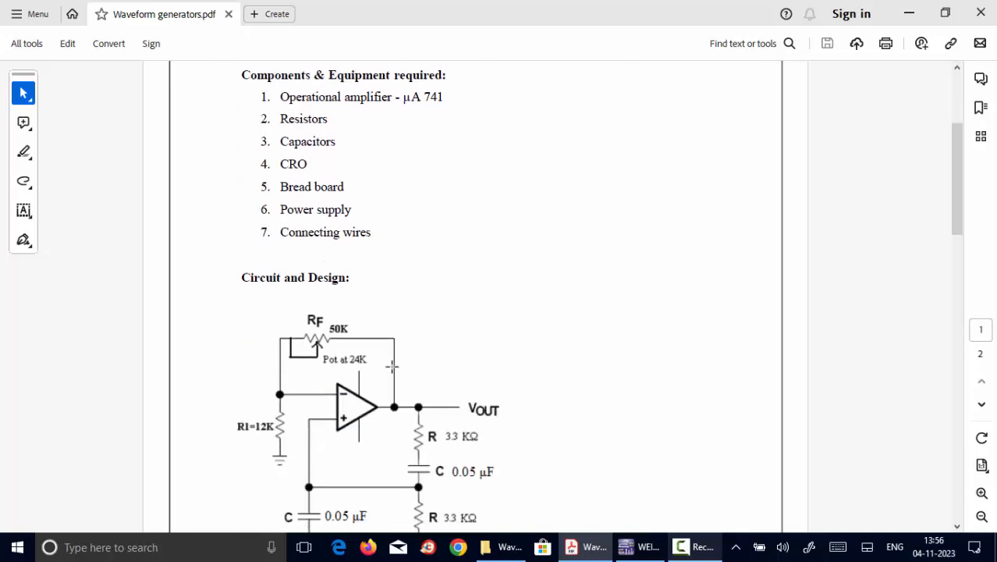
scroll("down", 3)
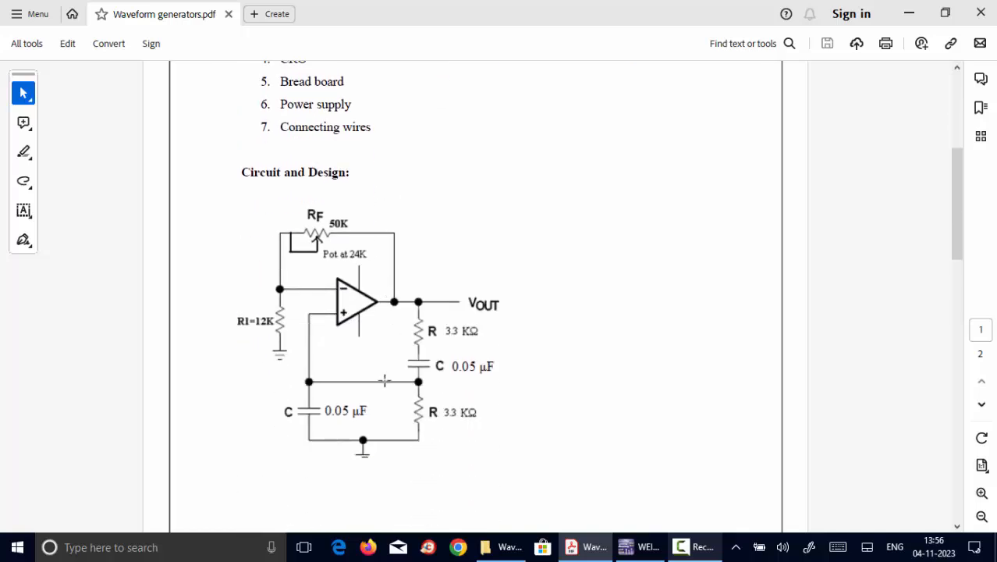
mouse_move(252, 298)
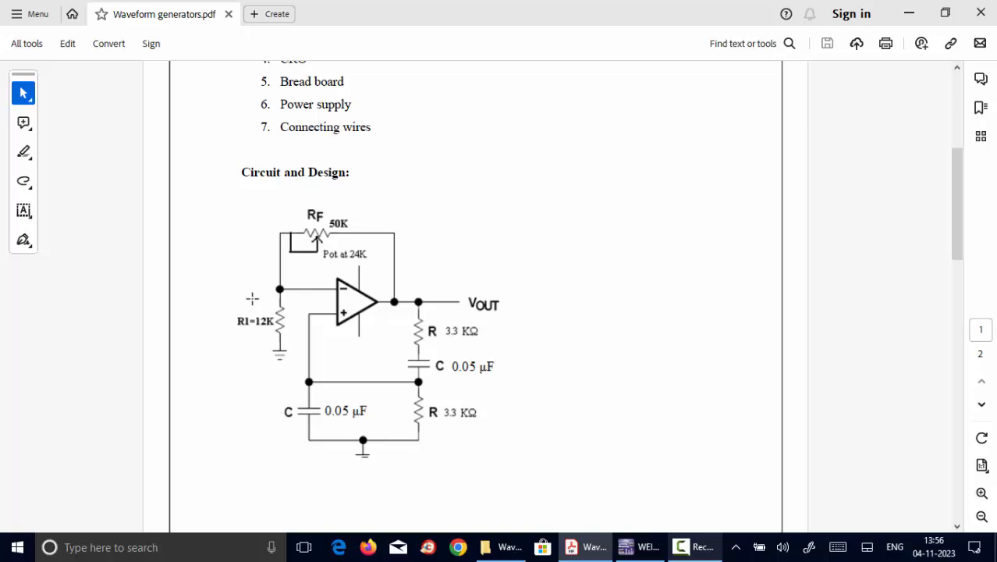
mouse_move(484, 433)
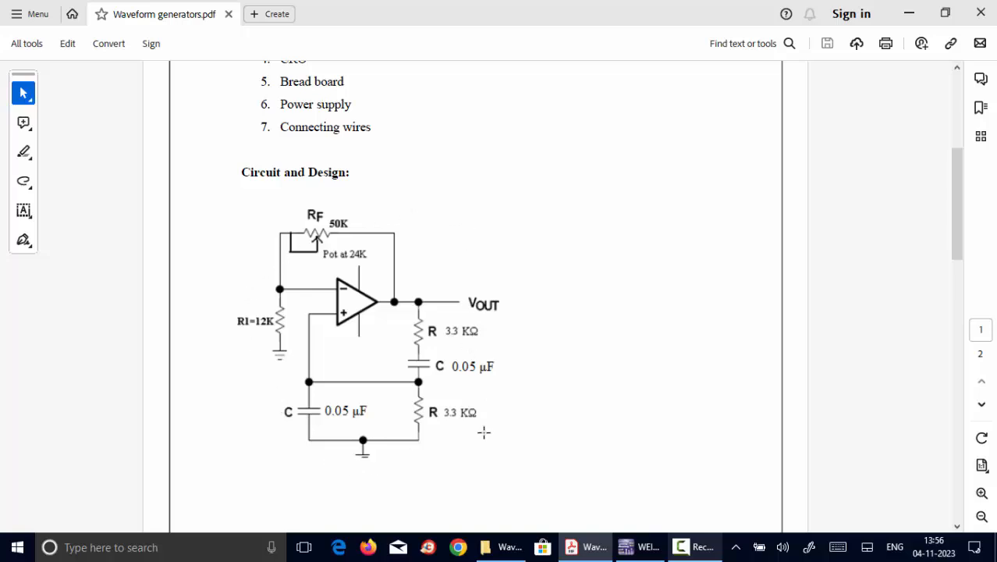
mouse_move(415, 311)
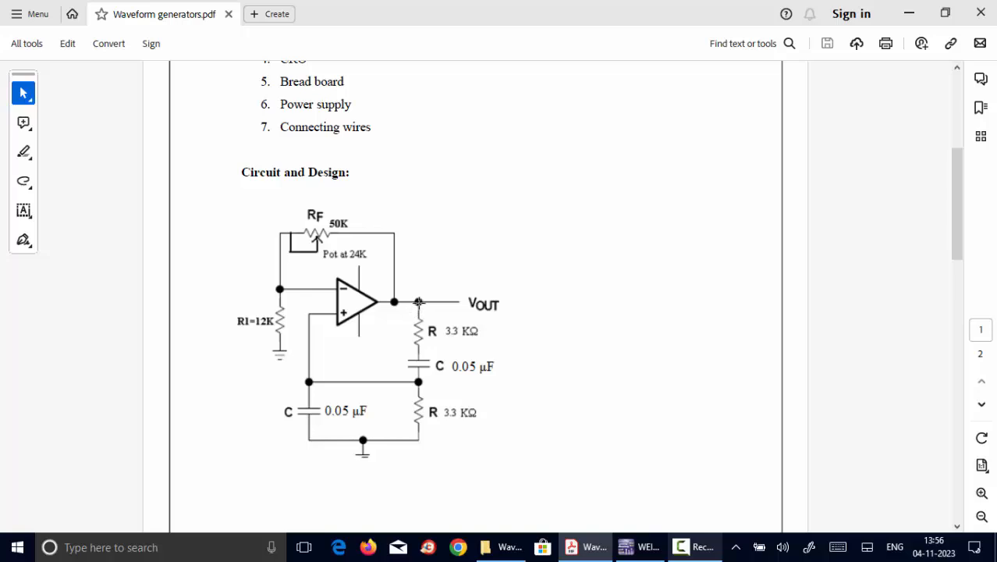
mouse_move(371, 430)
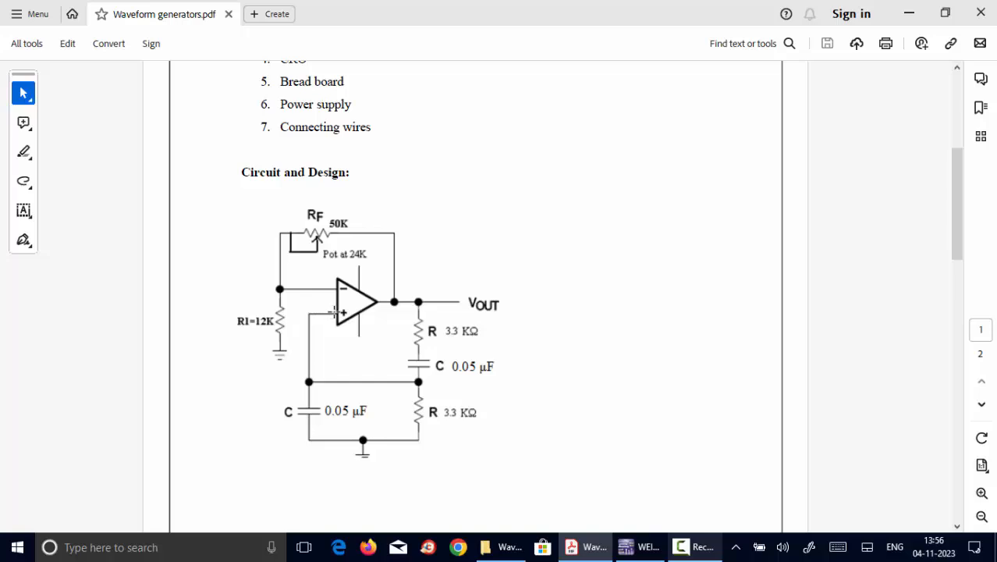
mouse_move(418, 300)
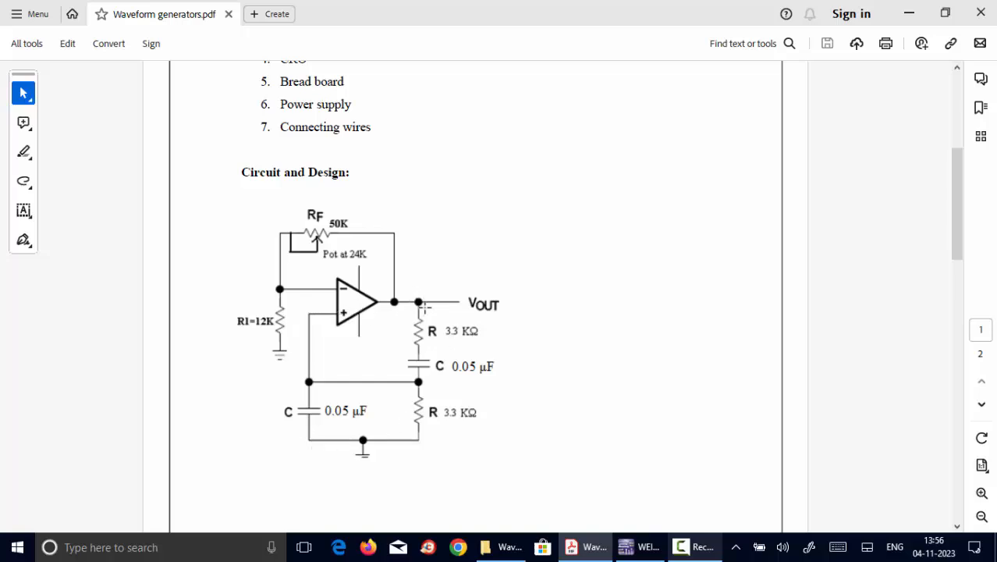
mouse_move(394, 426)
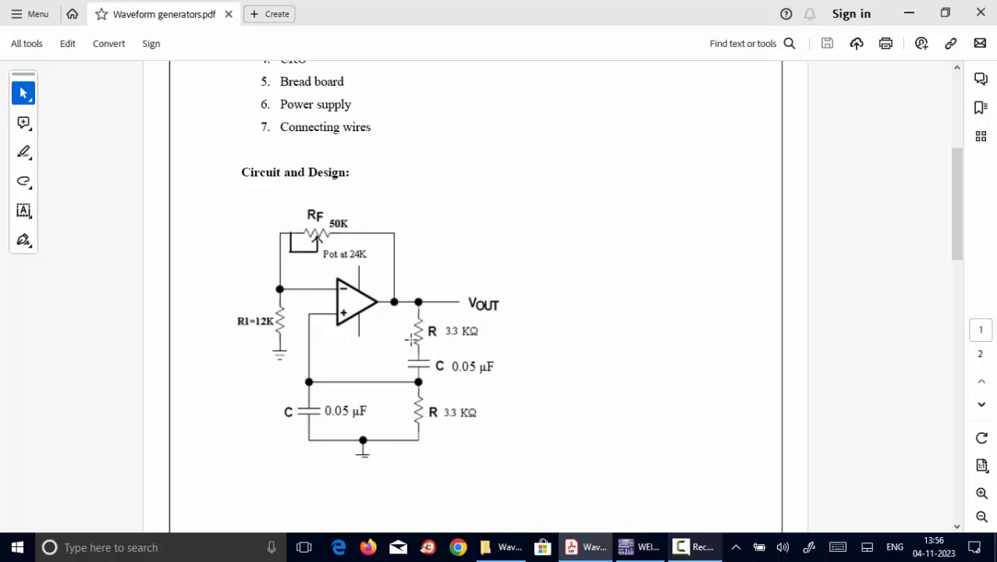
mouse_move(445, 370)
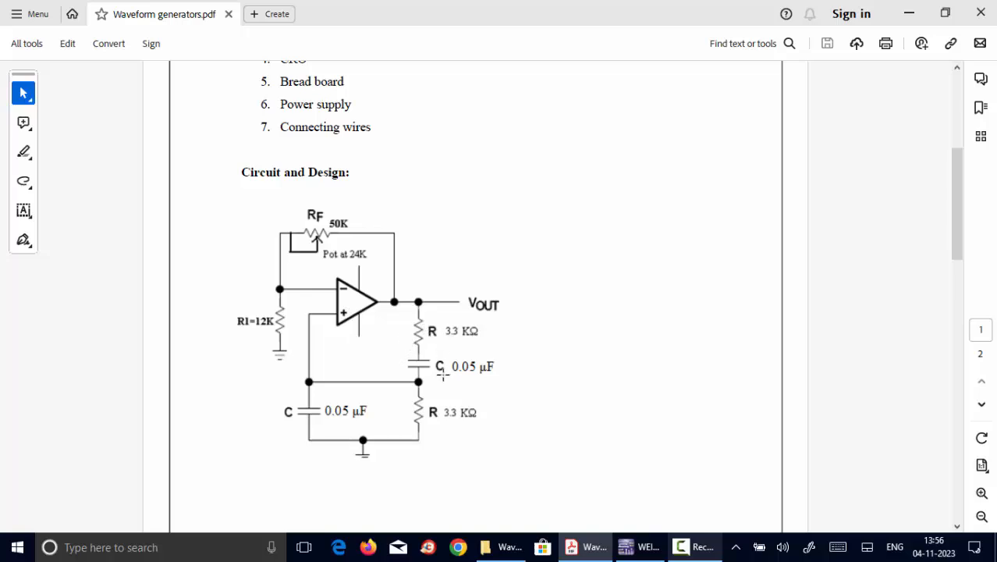
mouse_move(527, 403)
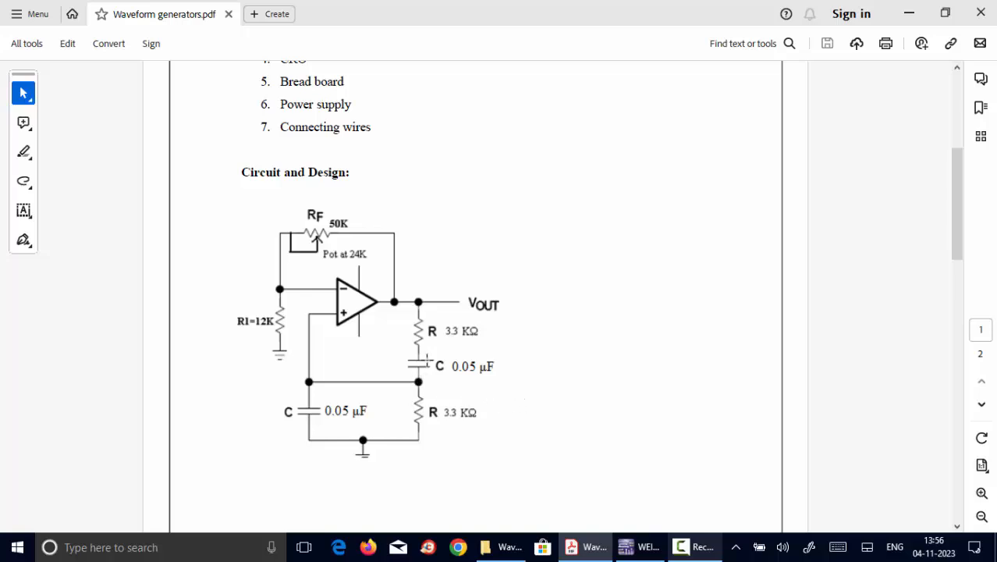
mouse_move(515, 387)
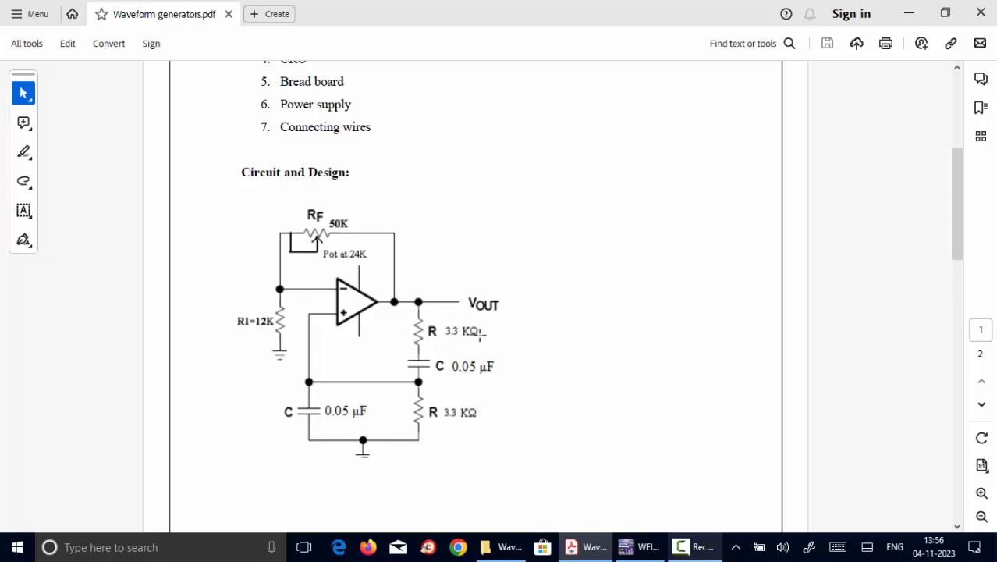
mouse_move(488, 340)
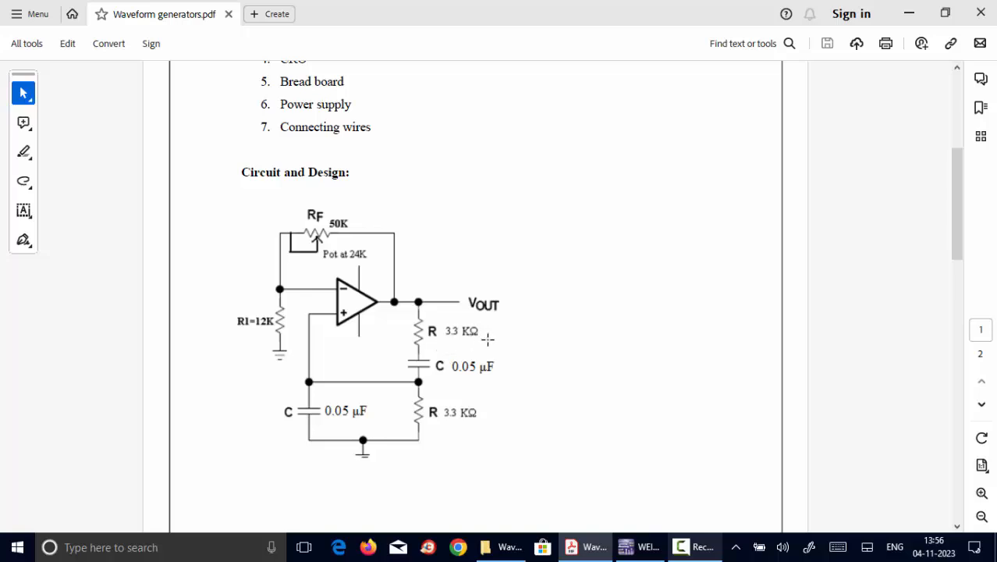
scroll("down", 3)
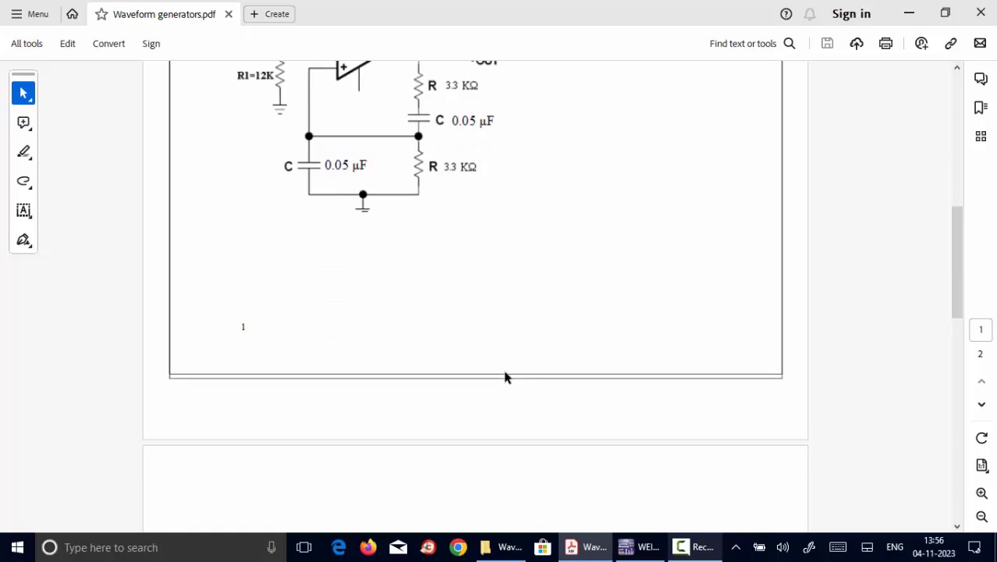
scroll("down", 3)
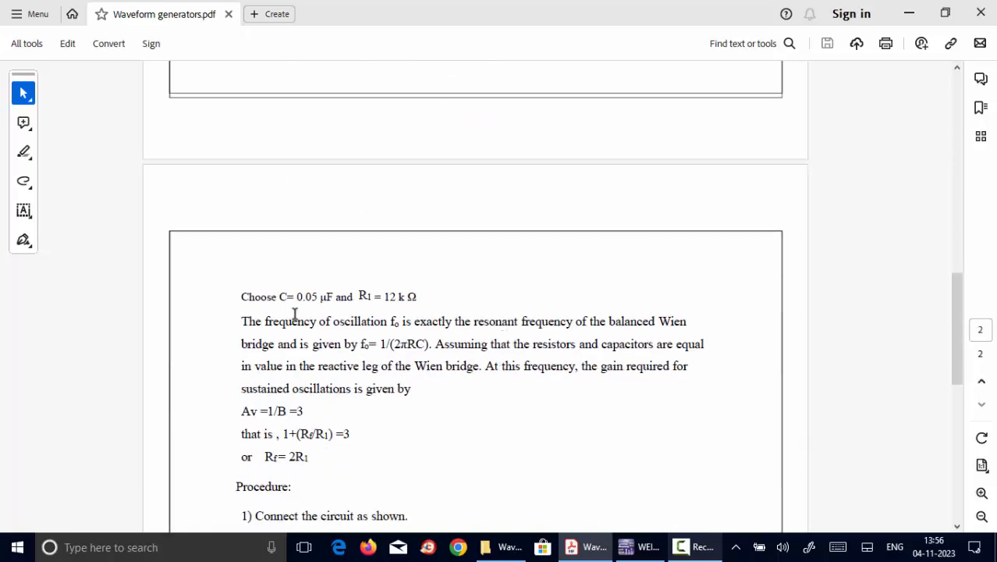
mouse_move(341, 347)
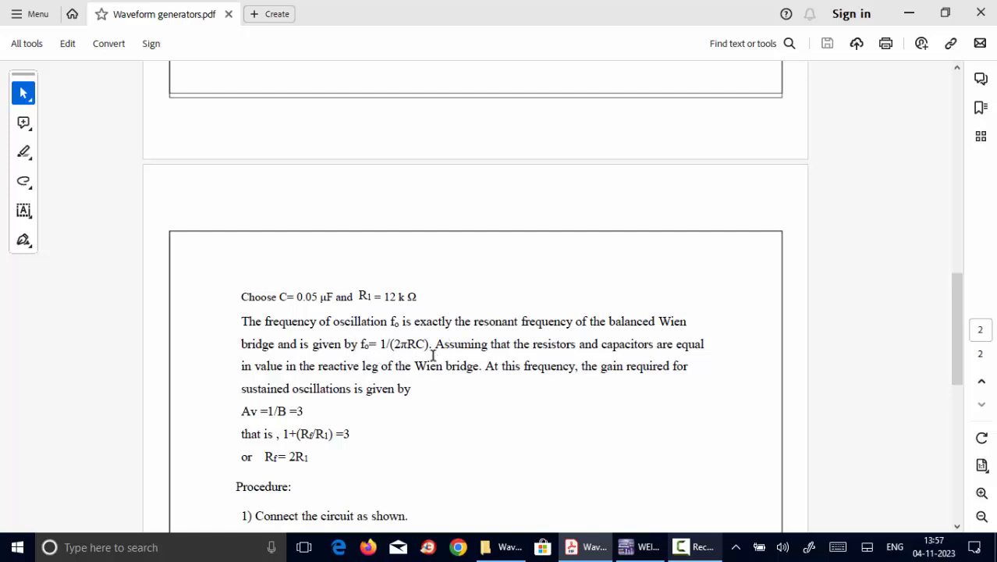
mouse_move(427, 296)
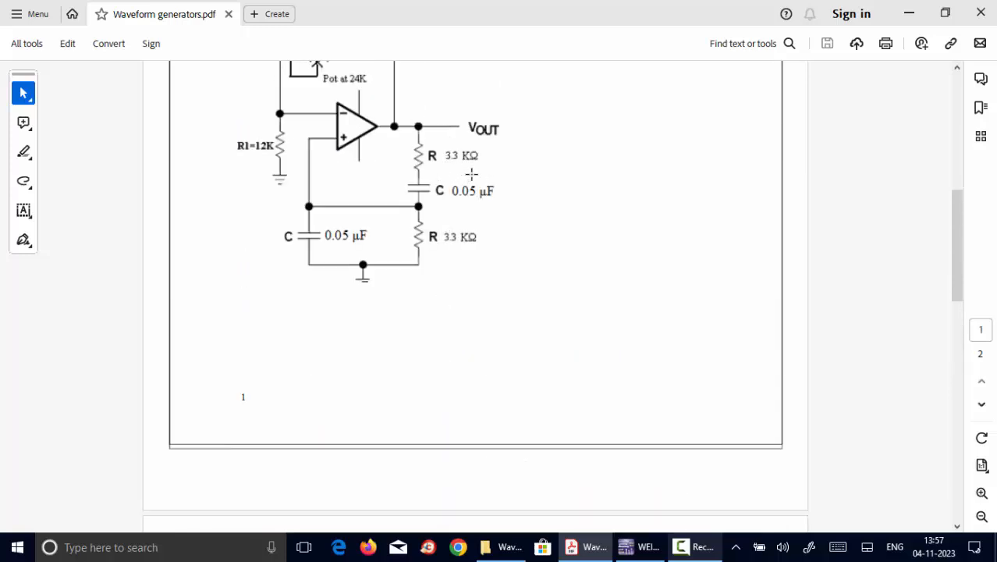
scroll("down", 3)
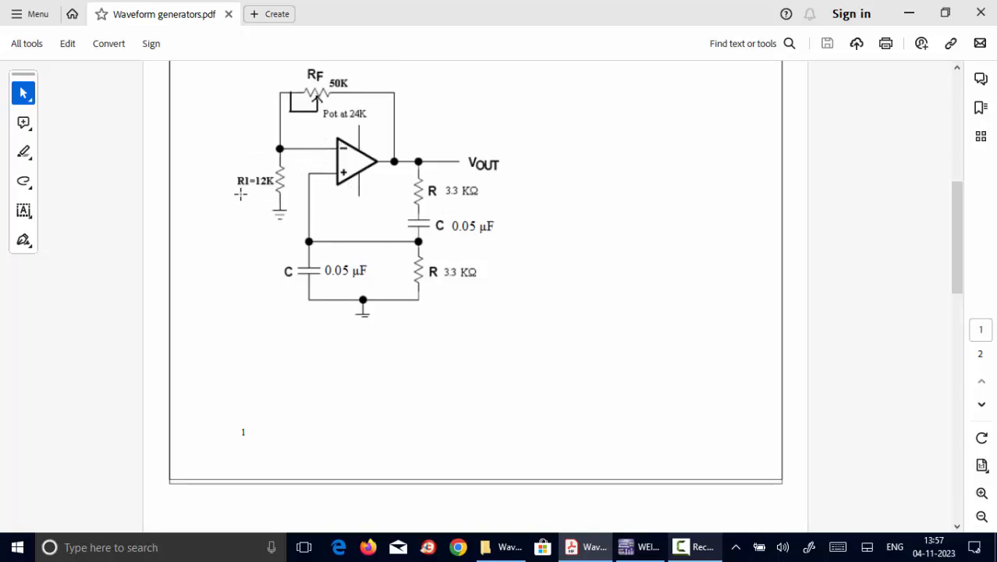
mouse_move(263, 190)
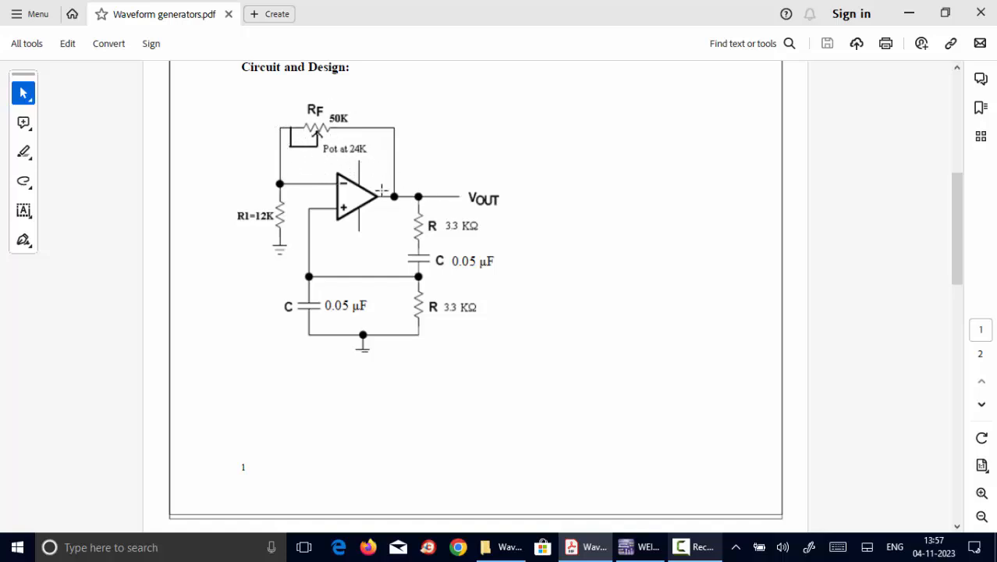
mouse_move(451, 201)
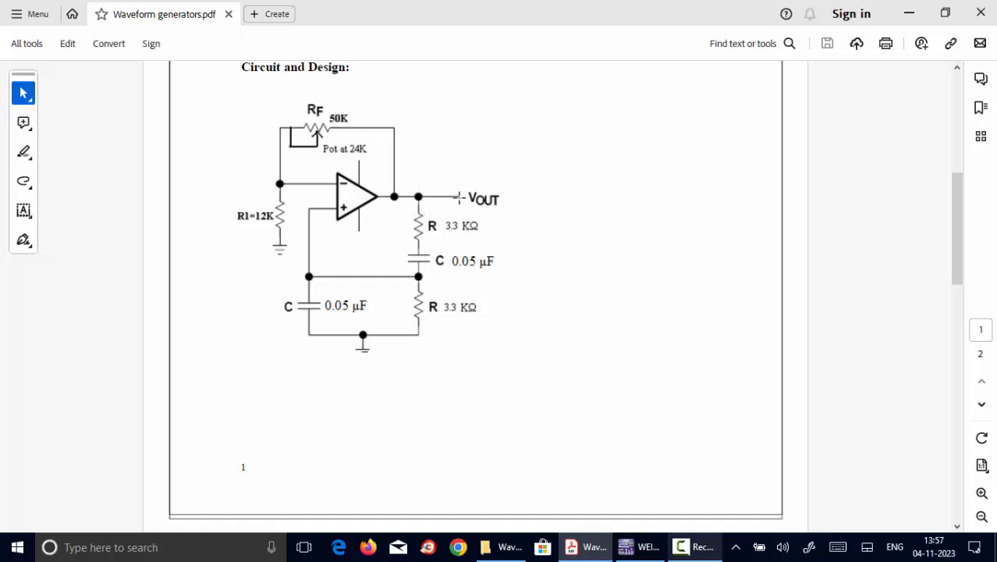
scroll("down", 3)
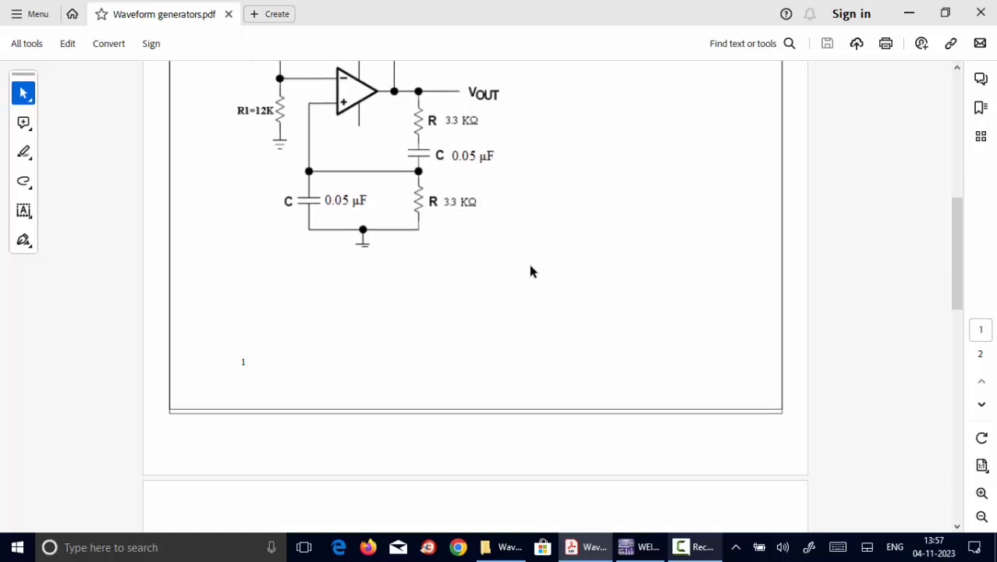
scroll("down", 3)
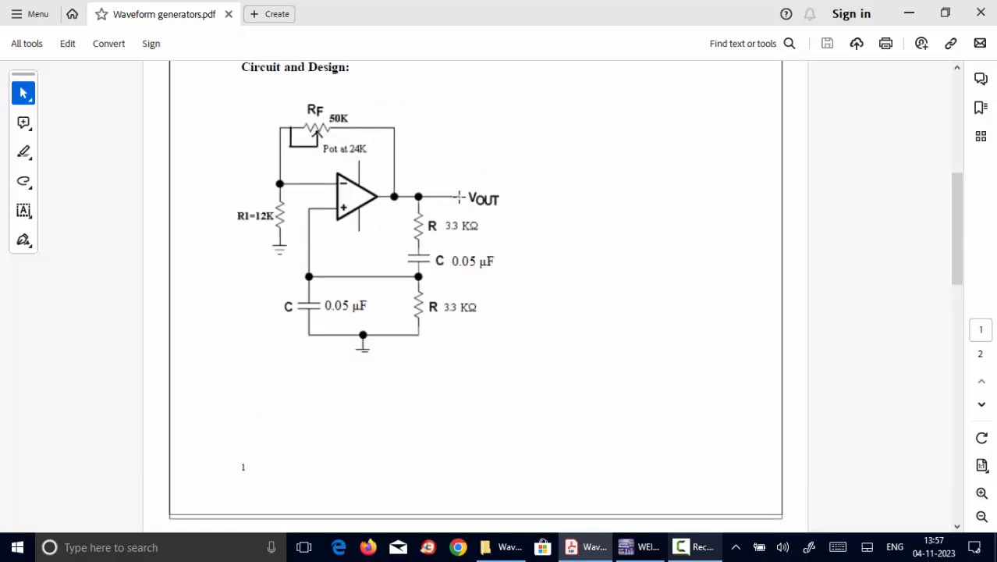
scroll("down", 3)
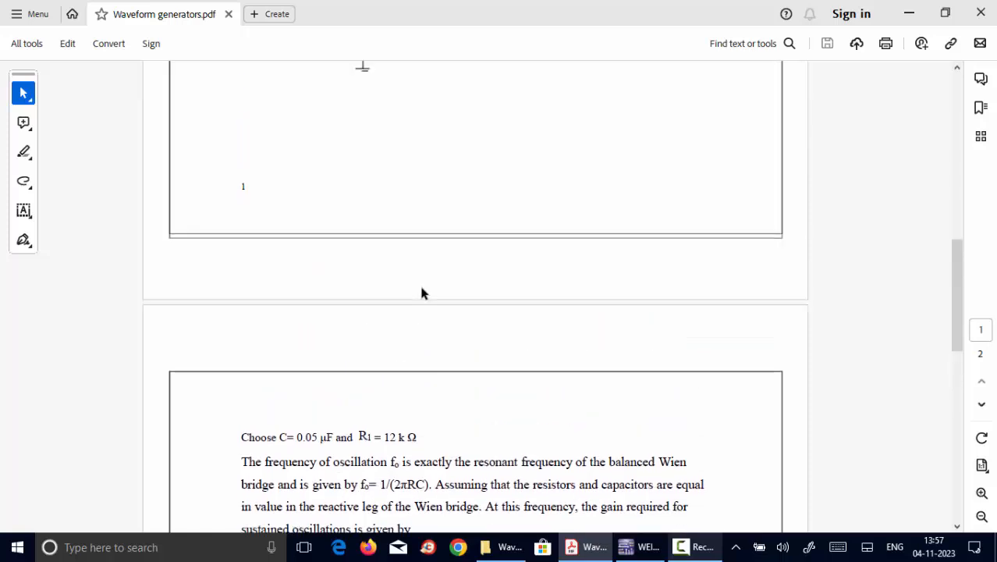
scroll("down", 3)
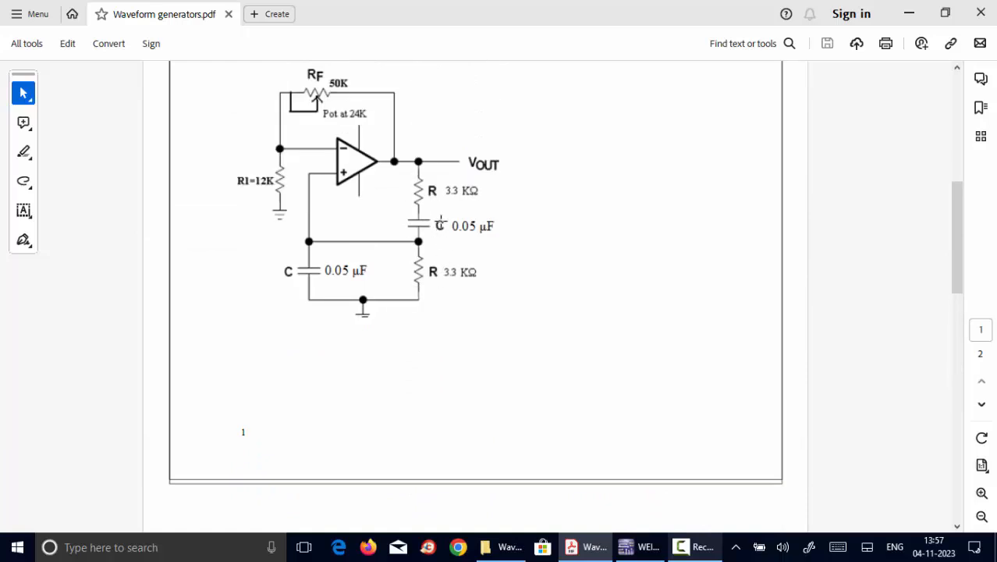
mouse_move(389, 317)
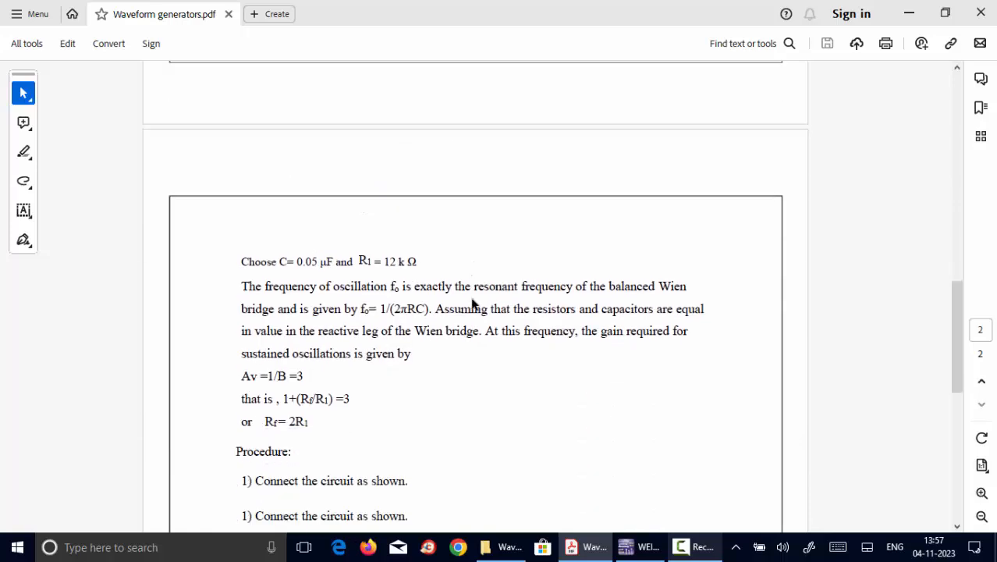
scroll("down", 3)
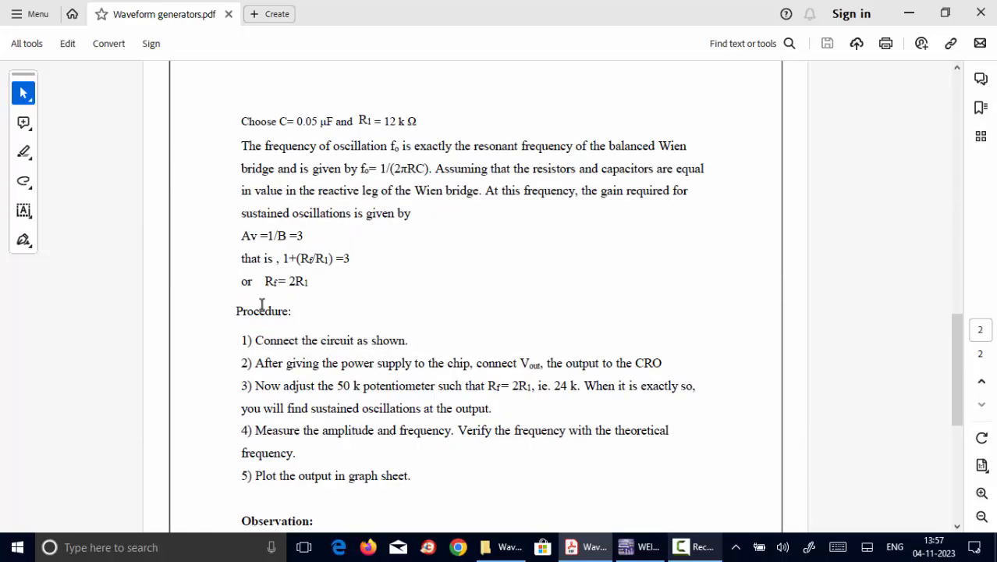
scroll("down", 3)
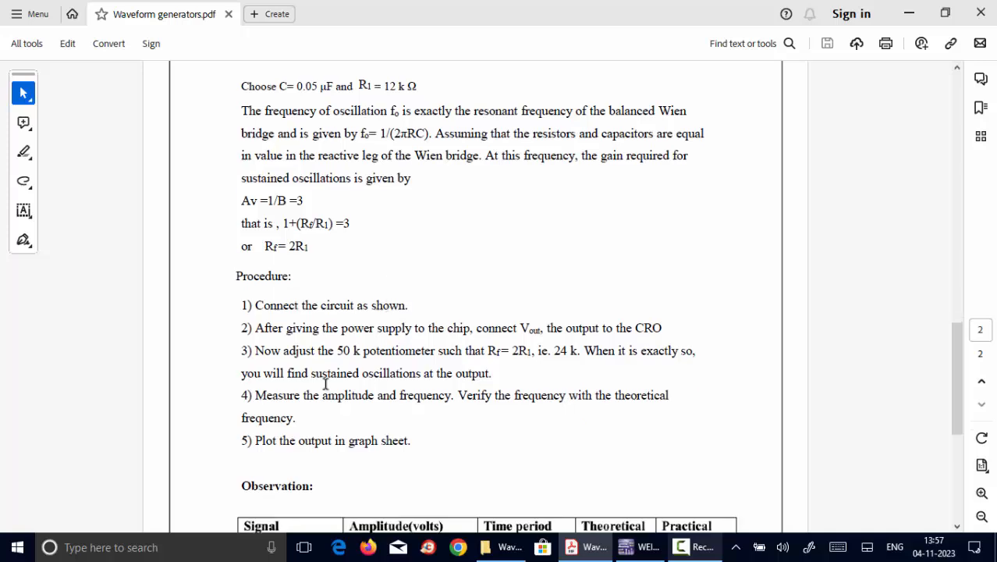
mouse_move(364, 326)
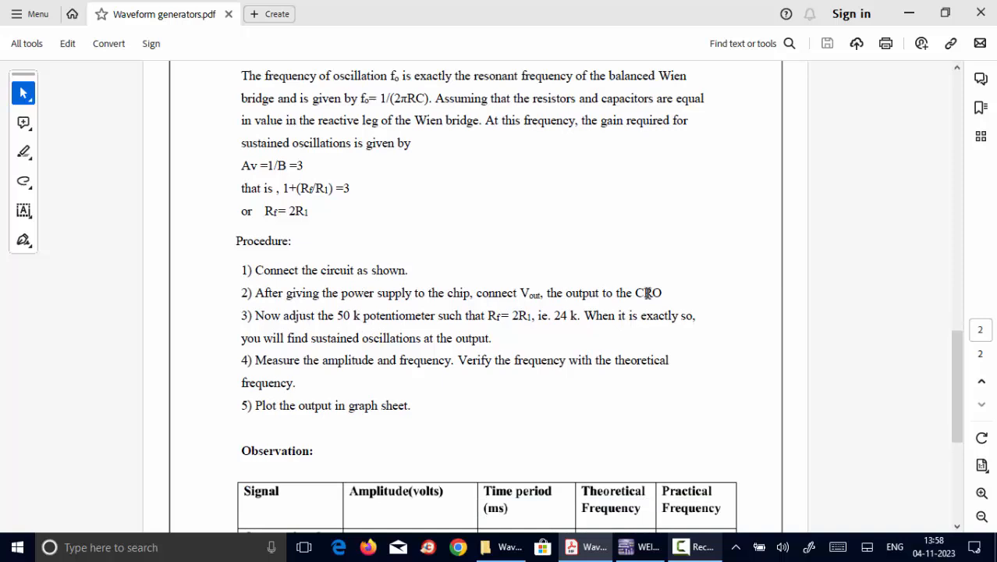
mouse_move(685, 302)
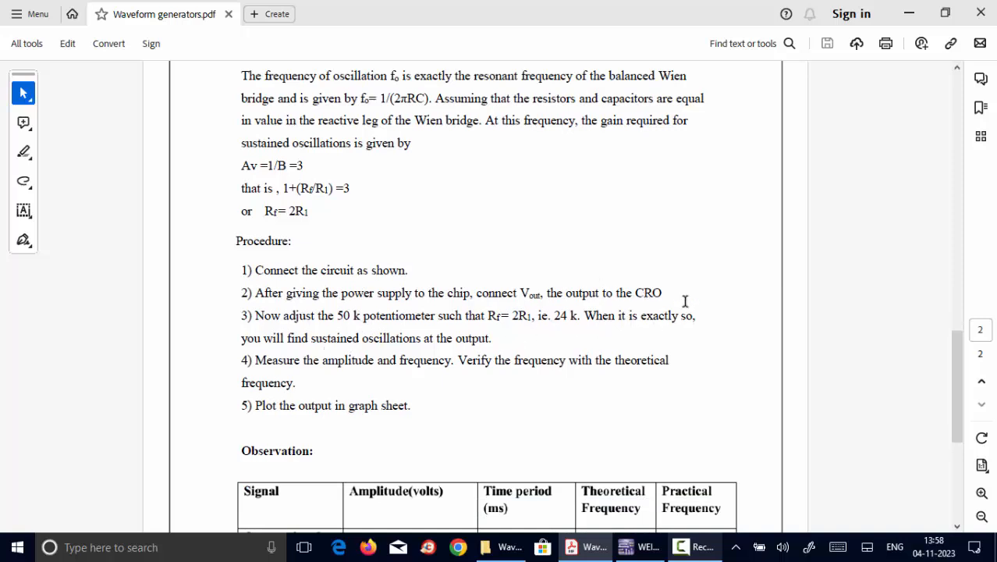
scroll("down", 3)
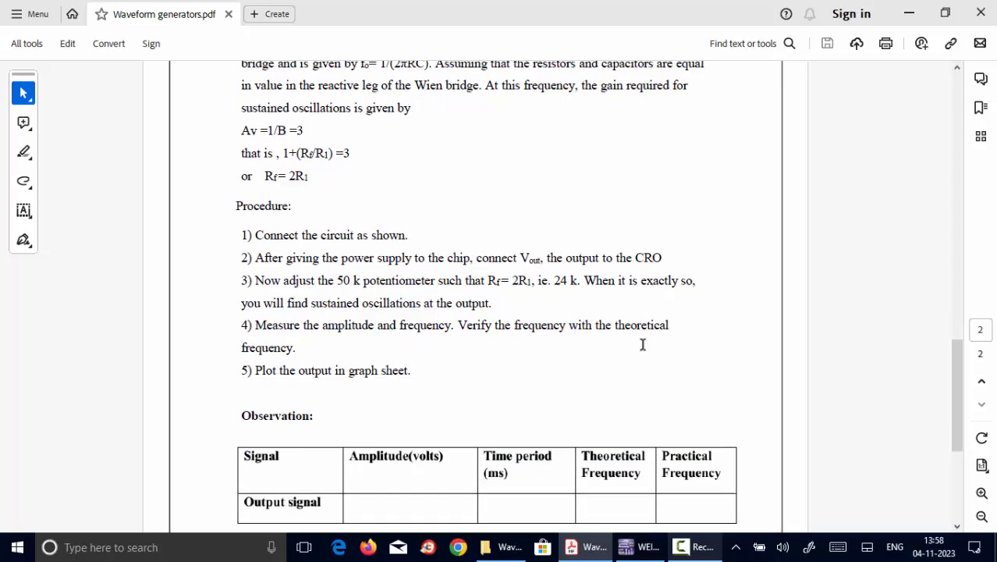
scroll("down", 3)
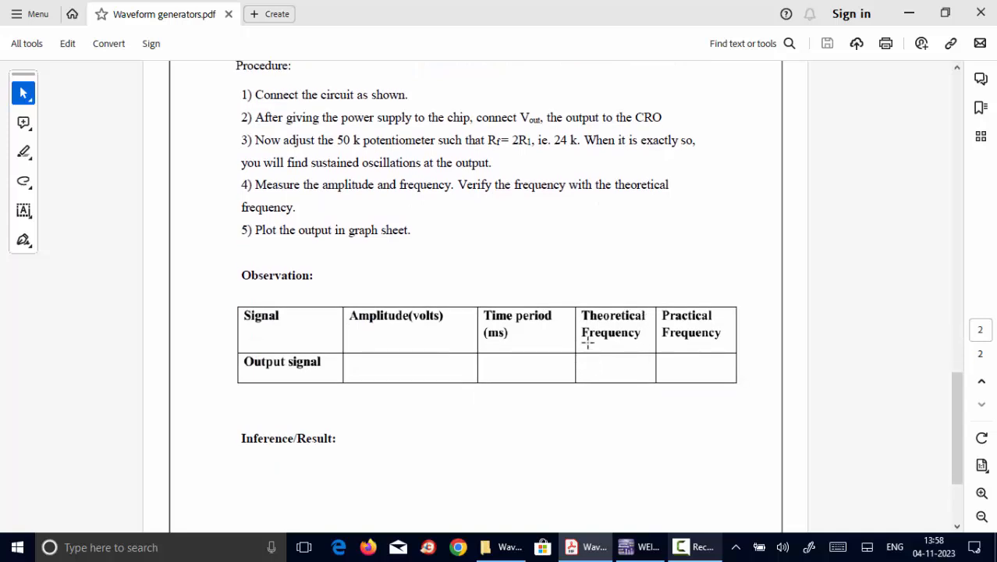
mouse_move(623, 352)
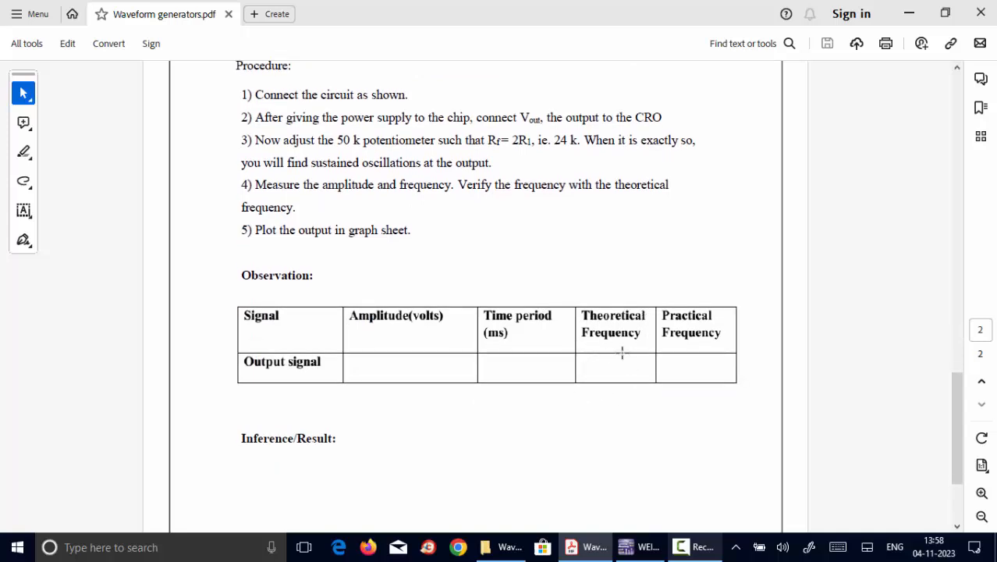
mouse_move(549, 344)
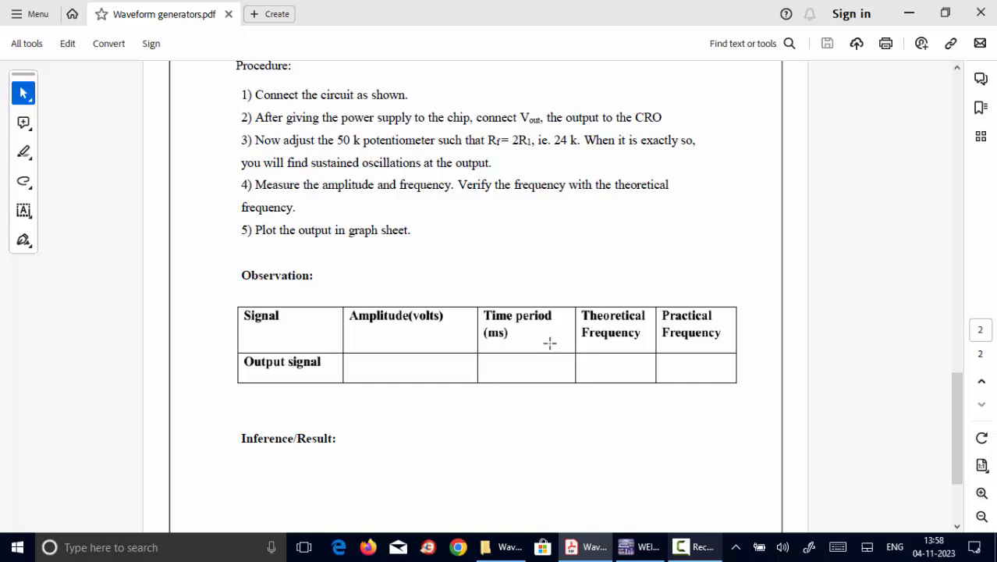
mouse_move(665, 359)
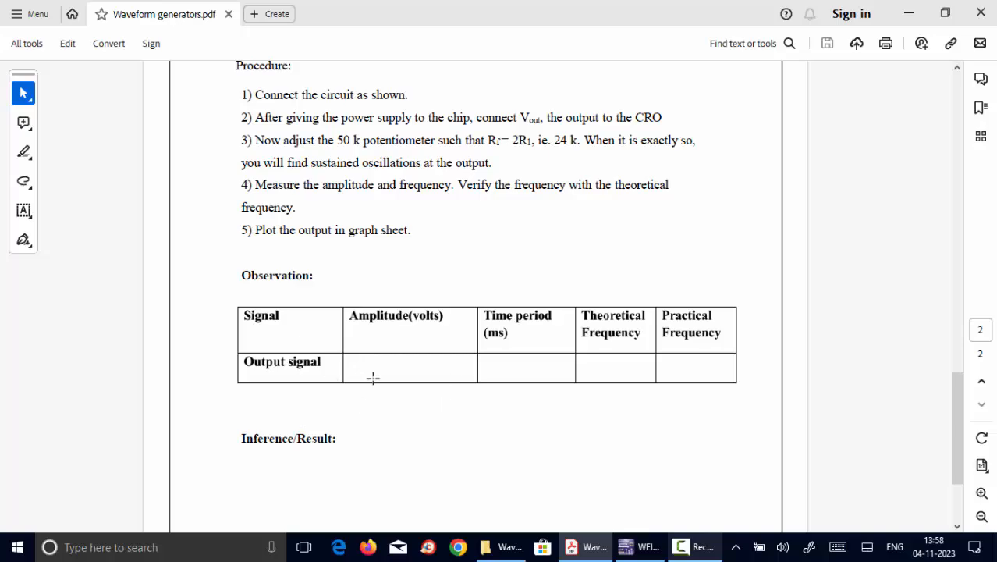
mouse_move(390, 386)
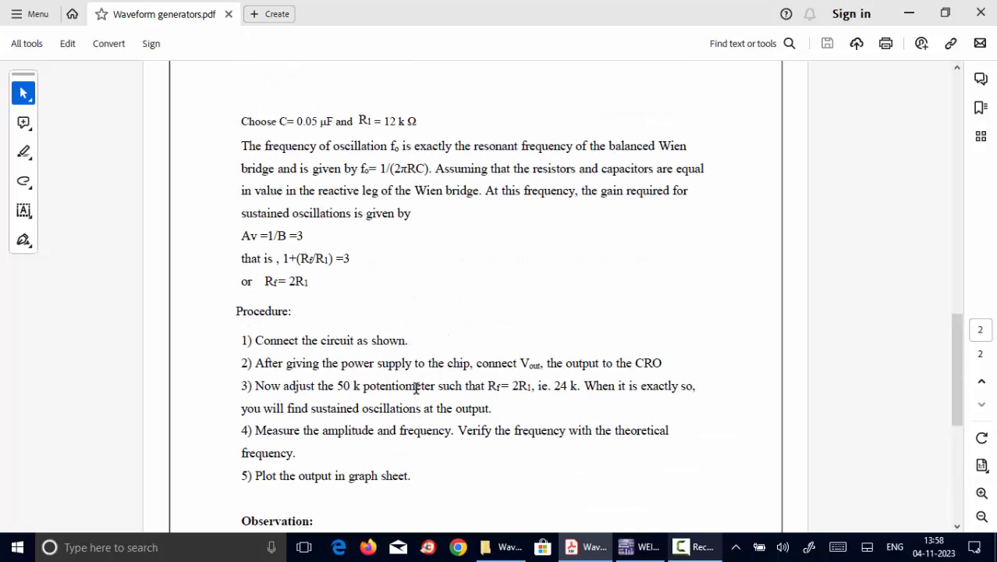
scroll("down", 3)
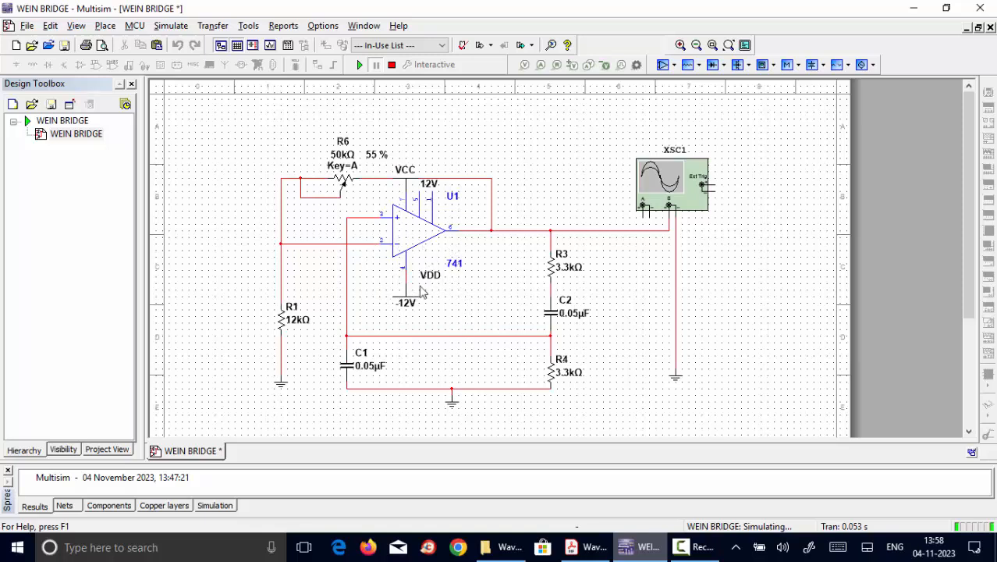
mouse_move(412, 187)
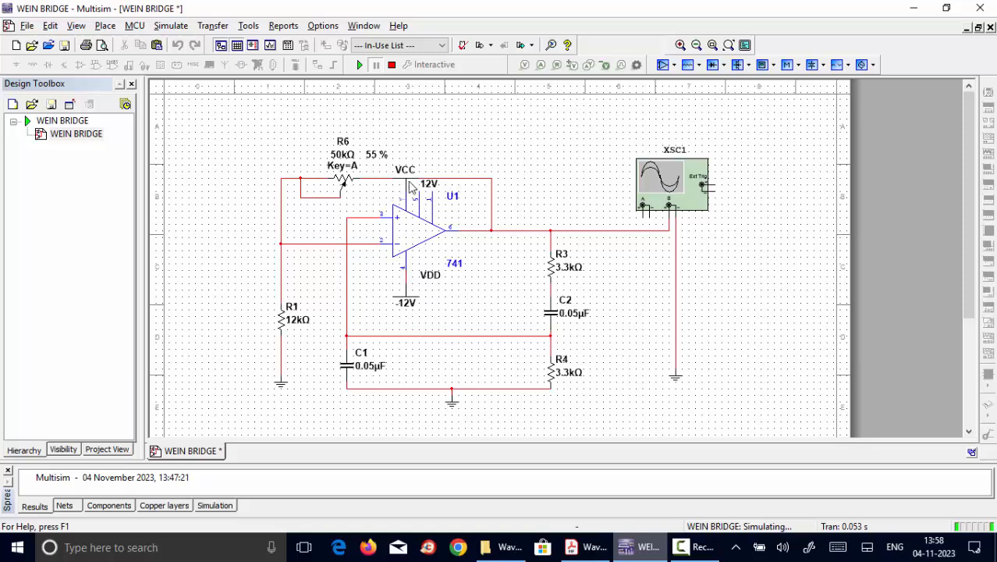
mouse_move(420, 286)
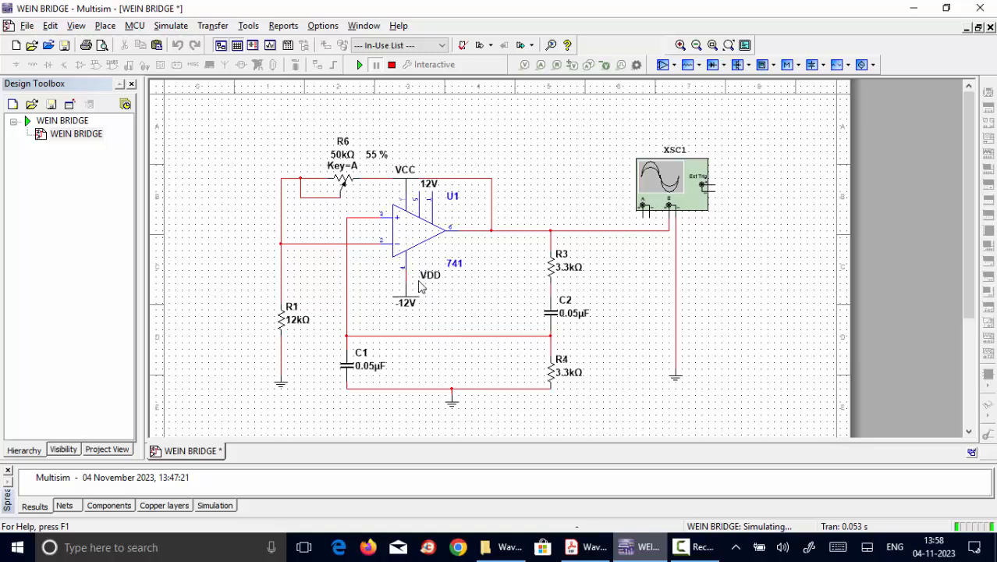
mouse_move(503, 249)
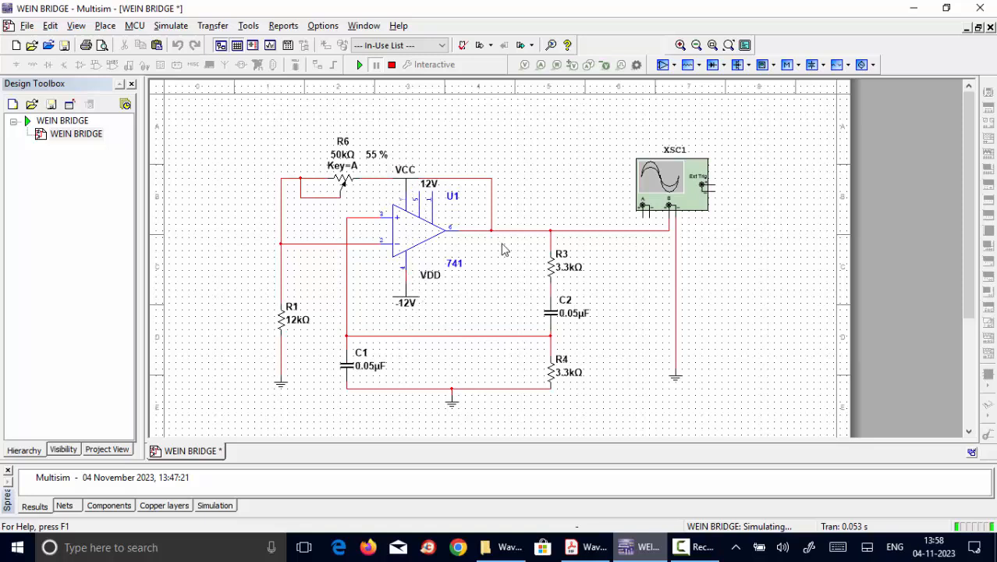
mouse_move(564, 244)
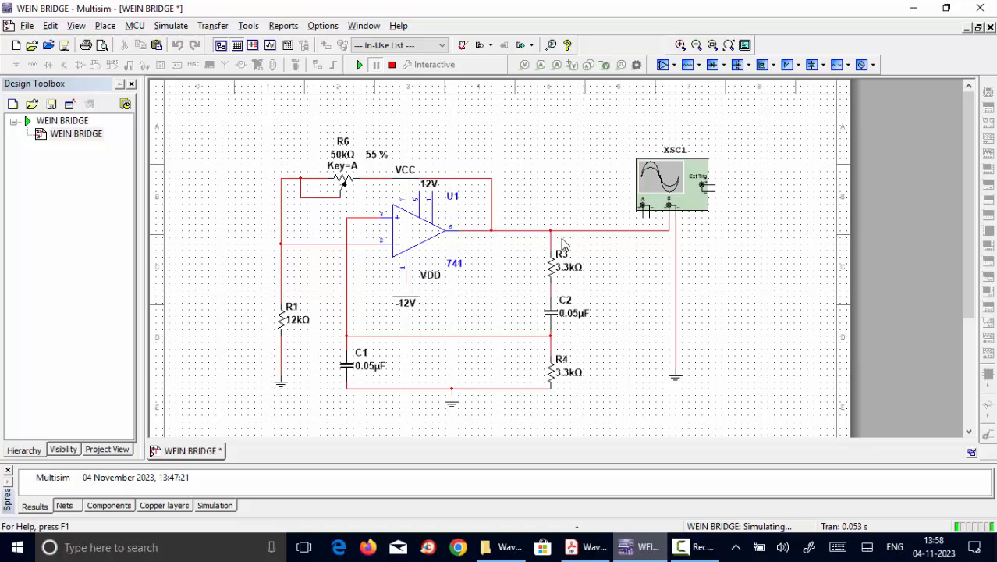
mouse_move(546, 351)
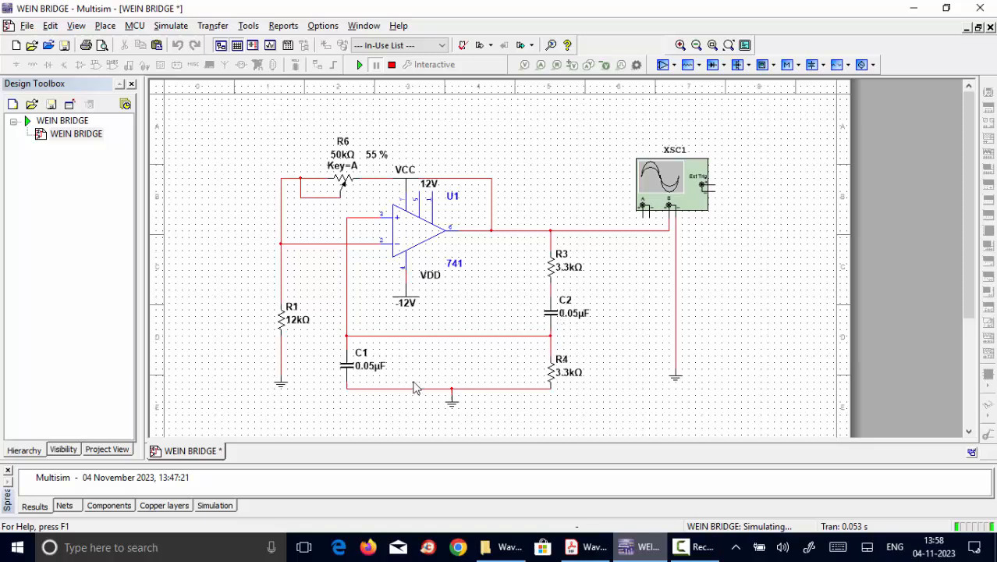
mouse_move(448, 342)
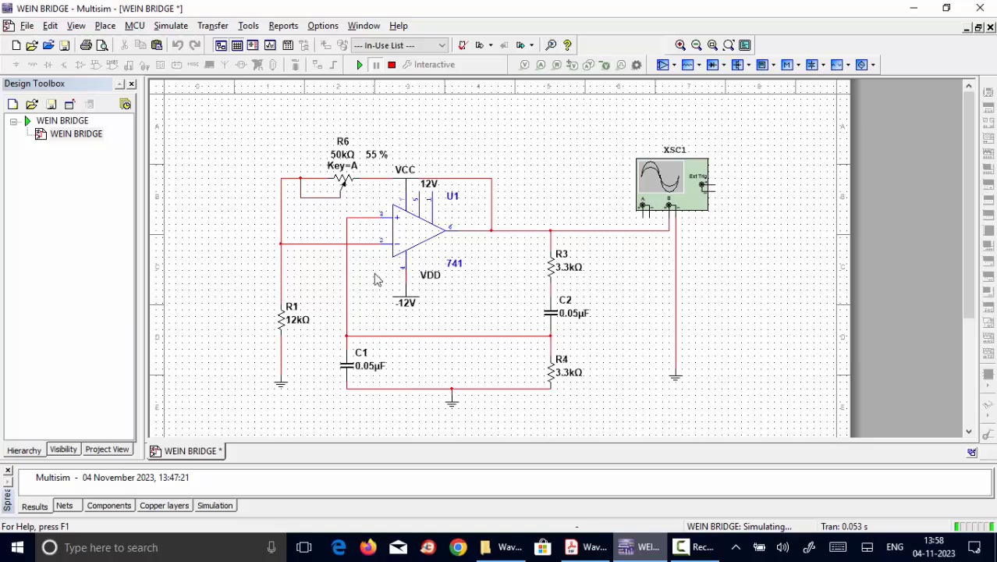
mouse_move(309, 341)
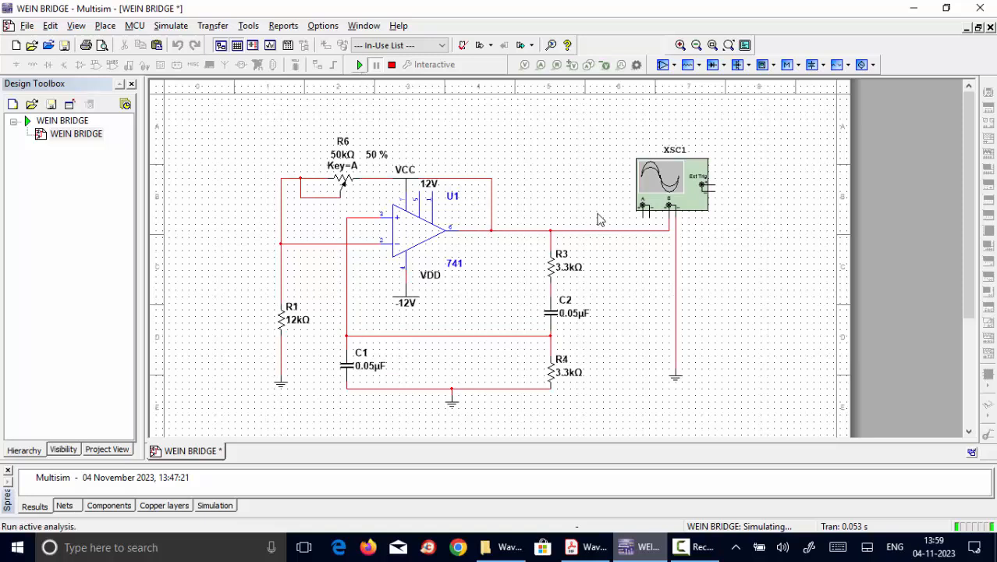
mouse_move(637, 234)
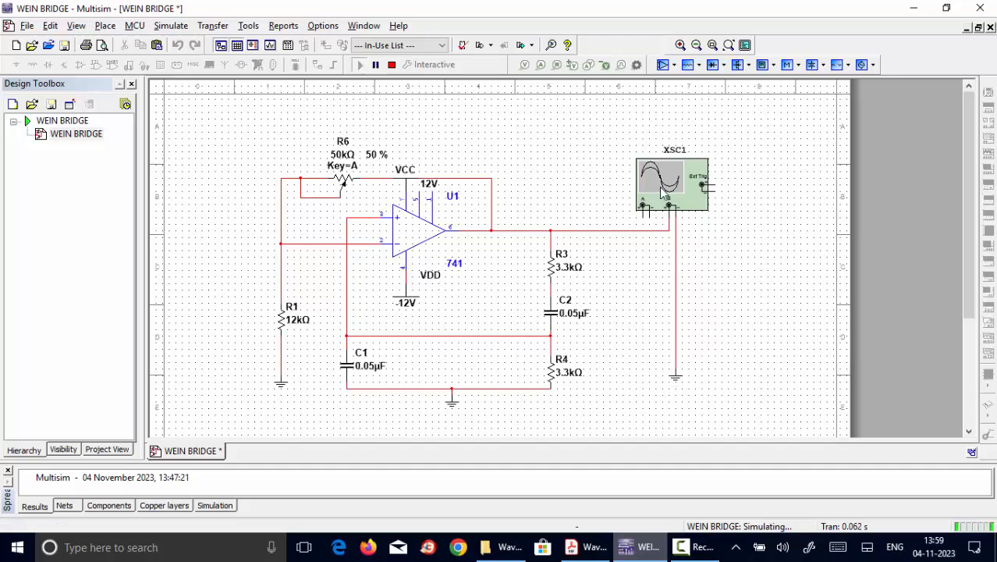
Open the XSC1 oscilloscope display to view the sine-wave output
double_click(671, 183)
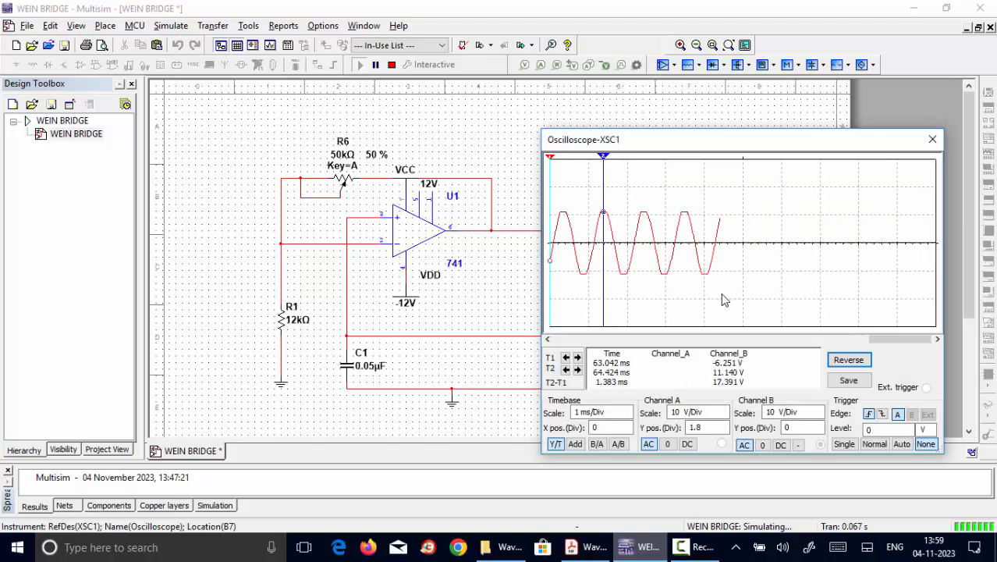
left_click(550, 338)
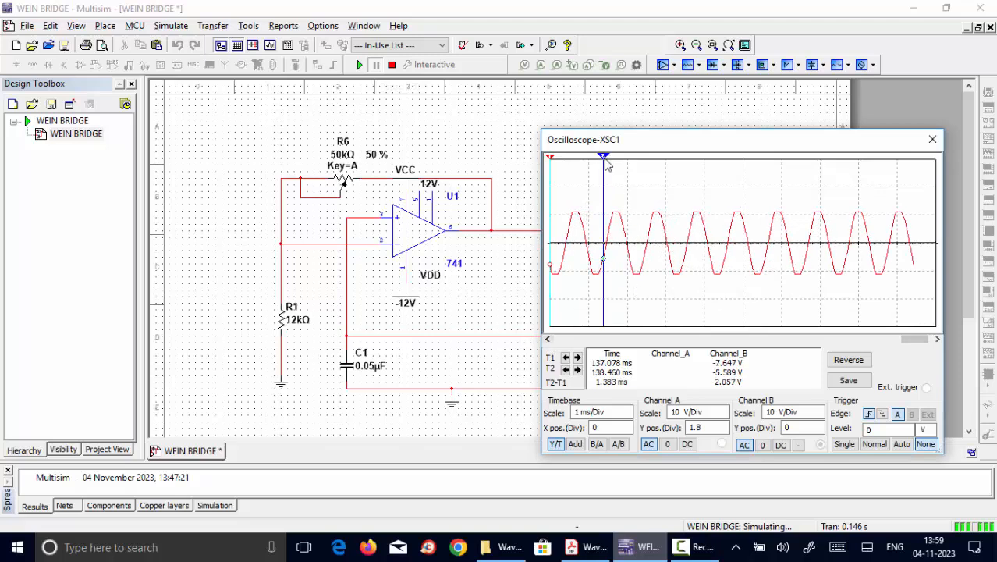
Drag an oscilloscope cursor onto the adjacent waveform peak to read time and voltage
left_click_drag(602, 159, 613, 160)
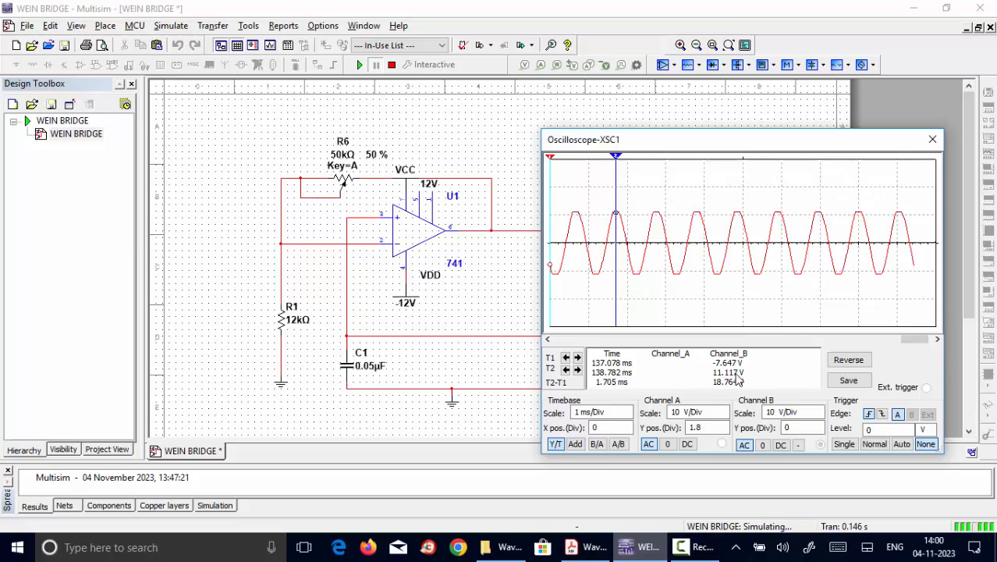
mouse_move(614, 278)
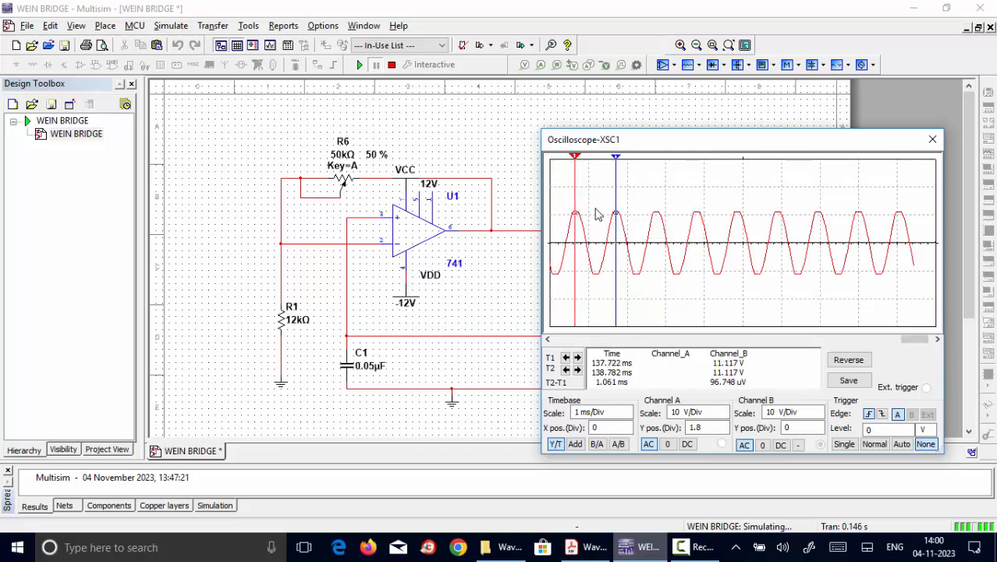
mouse_move(578, 239)
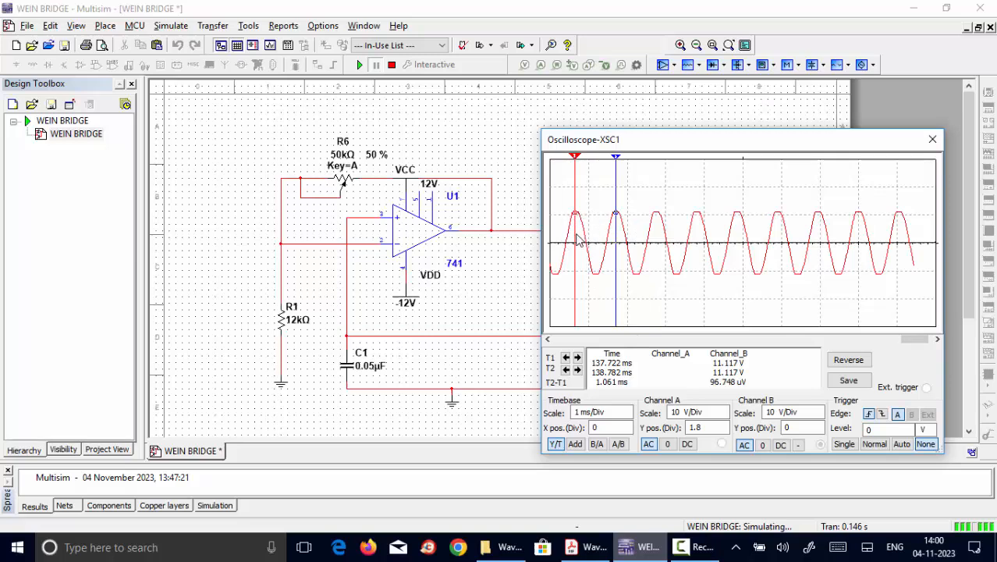
mouse_move(597, 394)
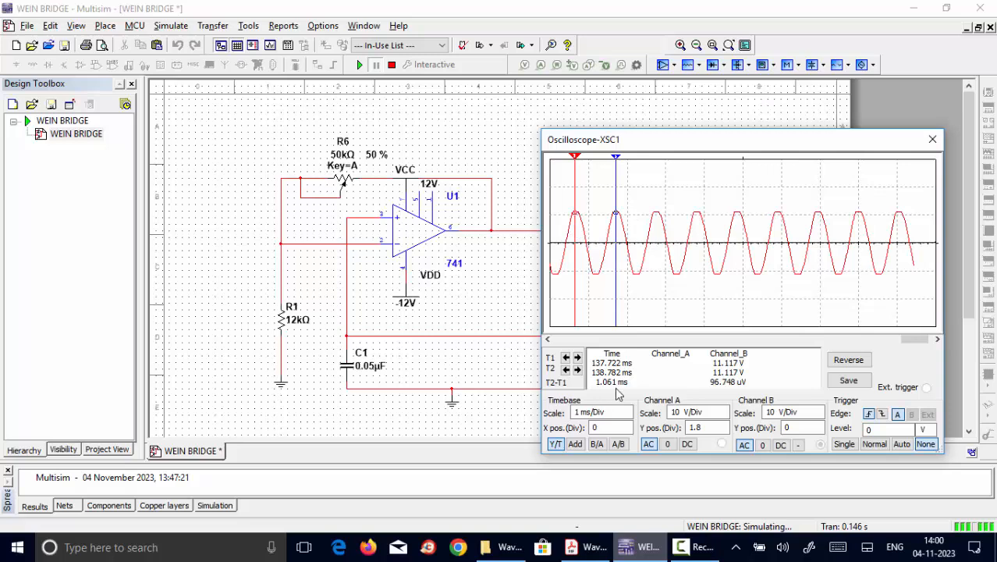
mouse_move(587, 395)
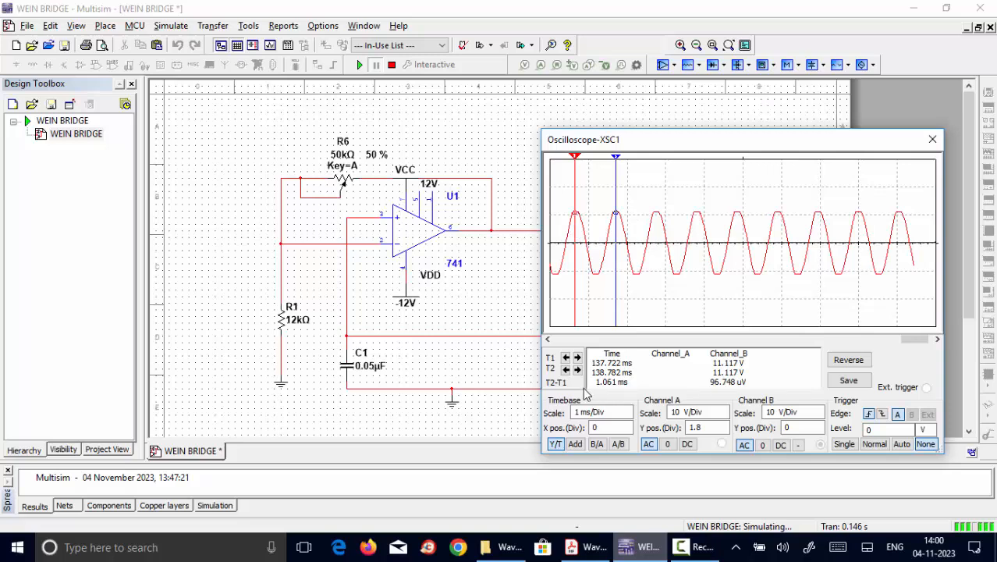
mouse_move(617, 394)
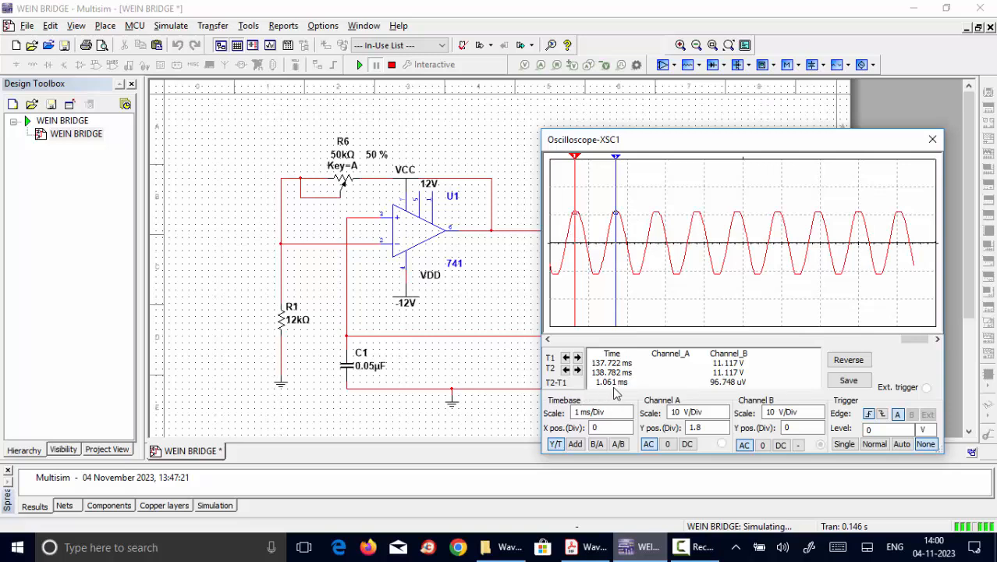
mouse_move(610, 396)
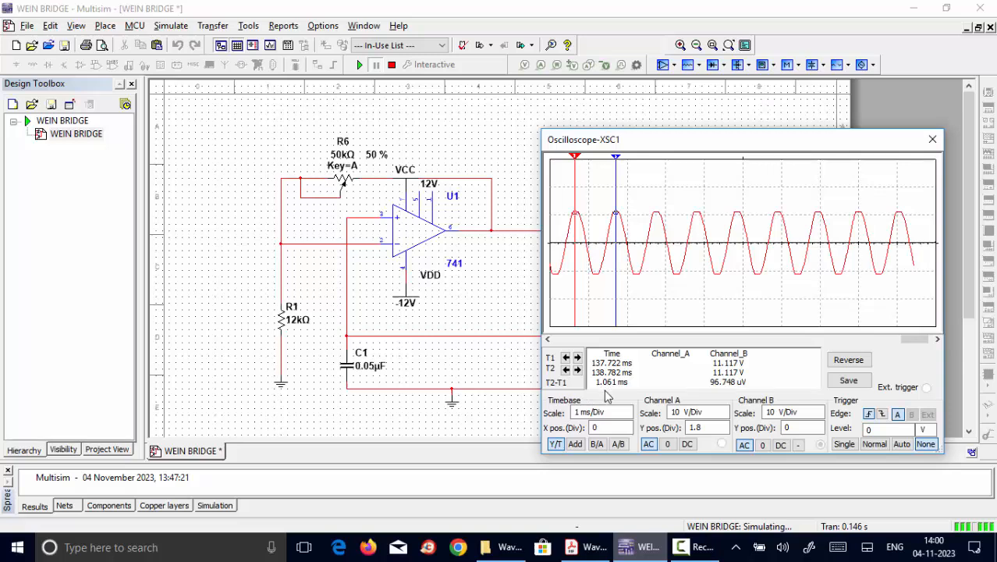
mouse_move(607, 397)
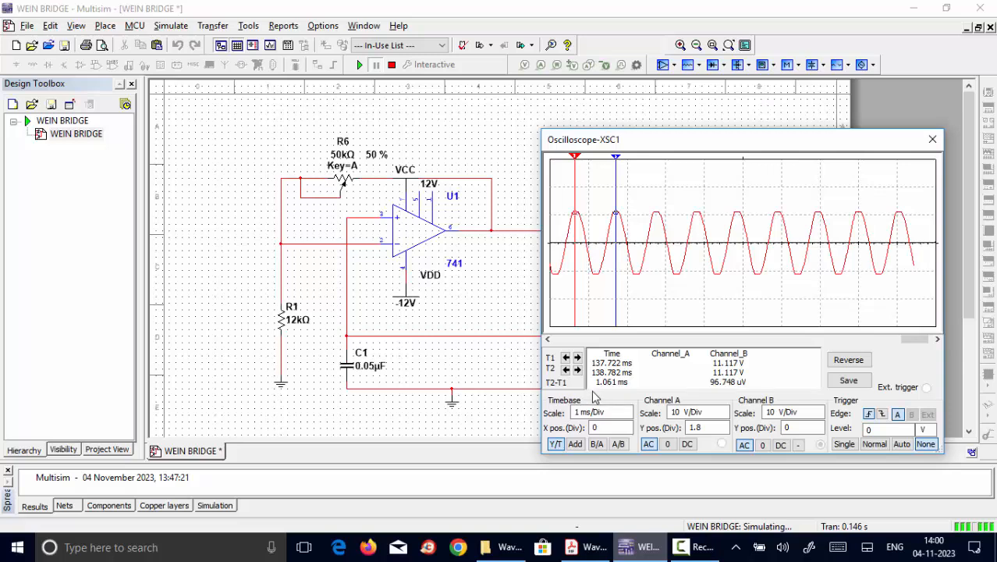
mouse_move(628, 396)
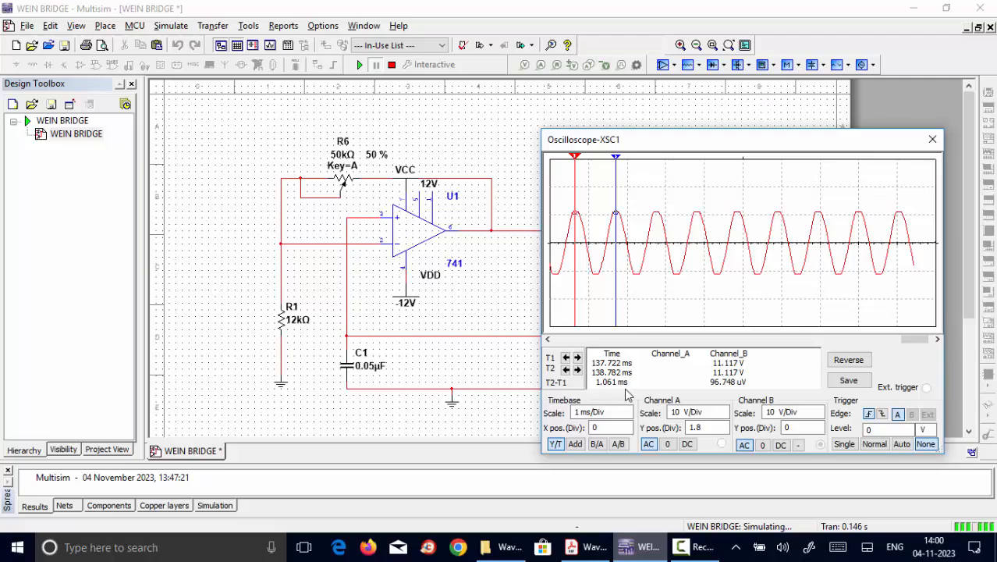